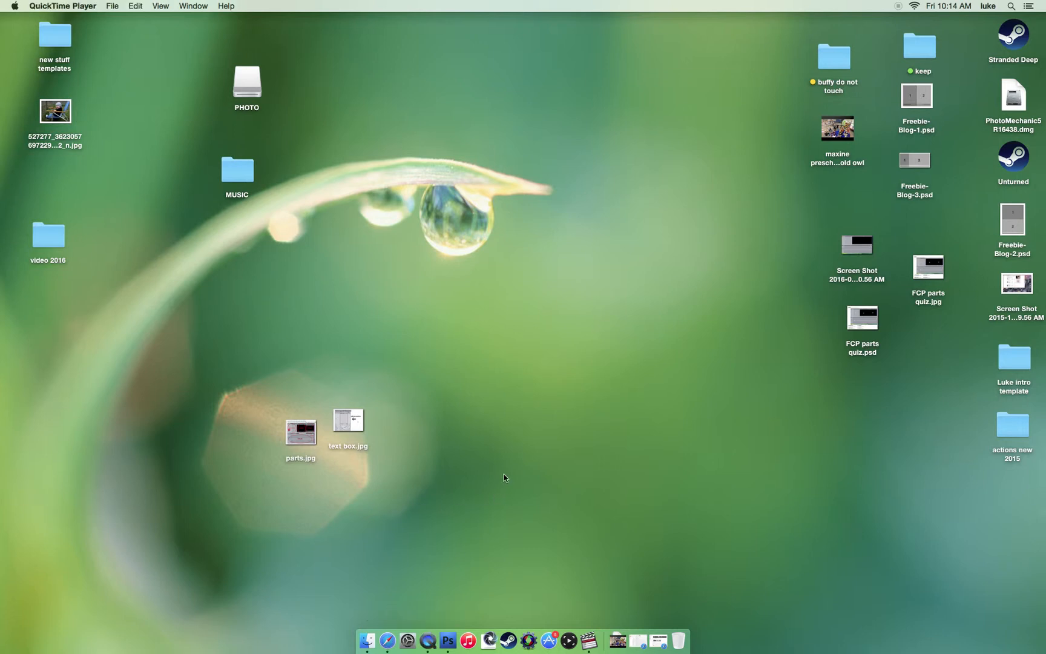
pyautogui.moveTo(255, 201)
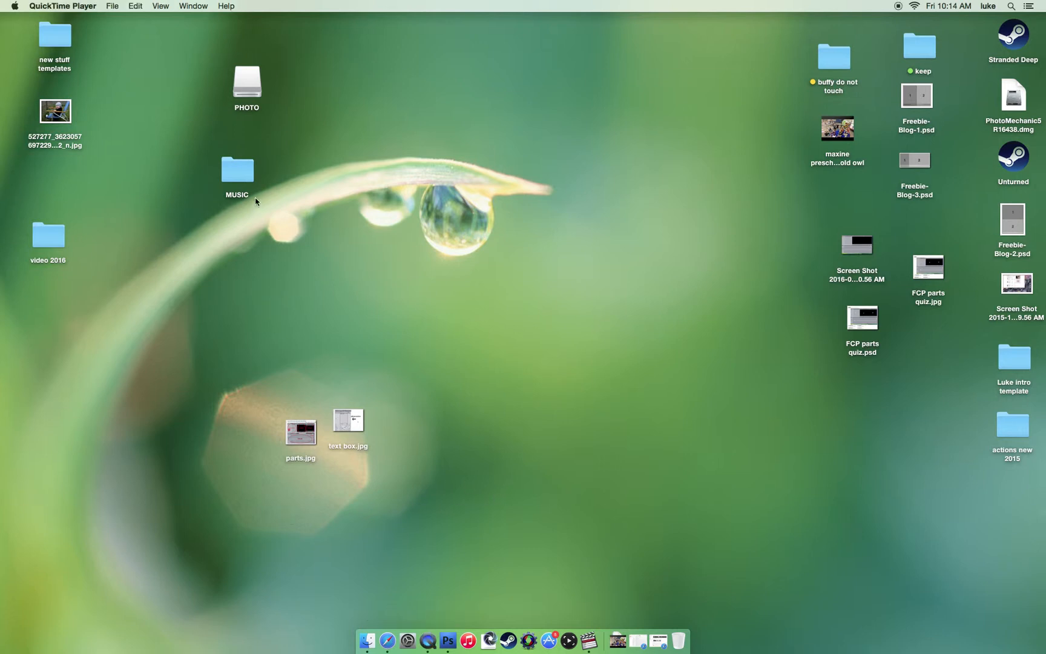
# - Move the MUSIC folder toward the desktop centre, check its songs, and close its window
pyautogui.moveTo(237, 171); pyautogui.dragTo(566, 233)
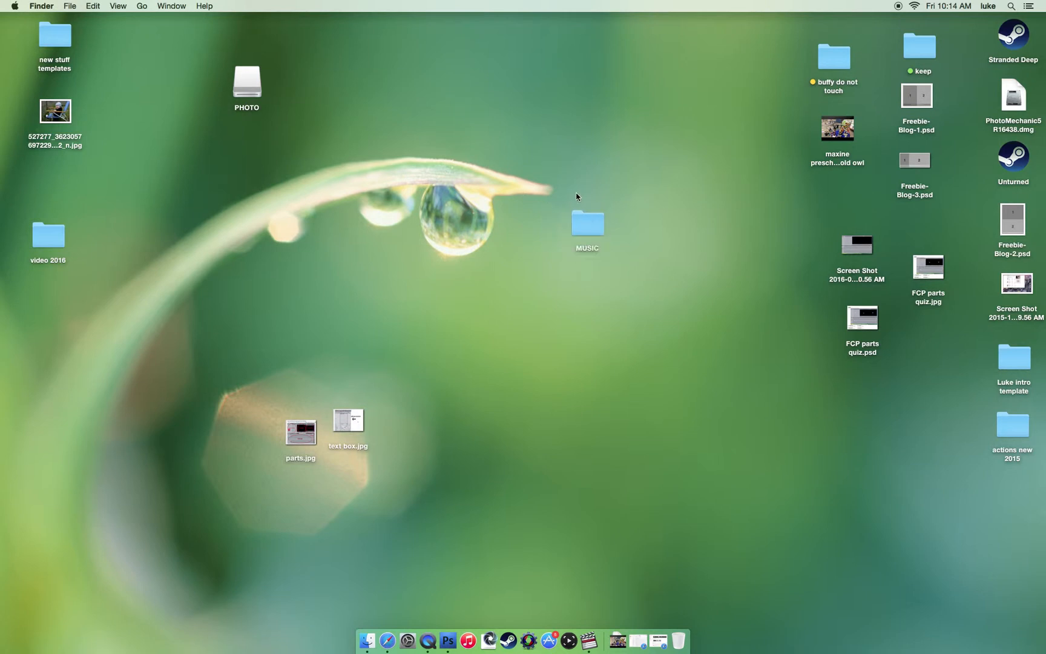
pyautogui.doubleClick(588, 224)
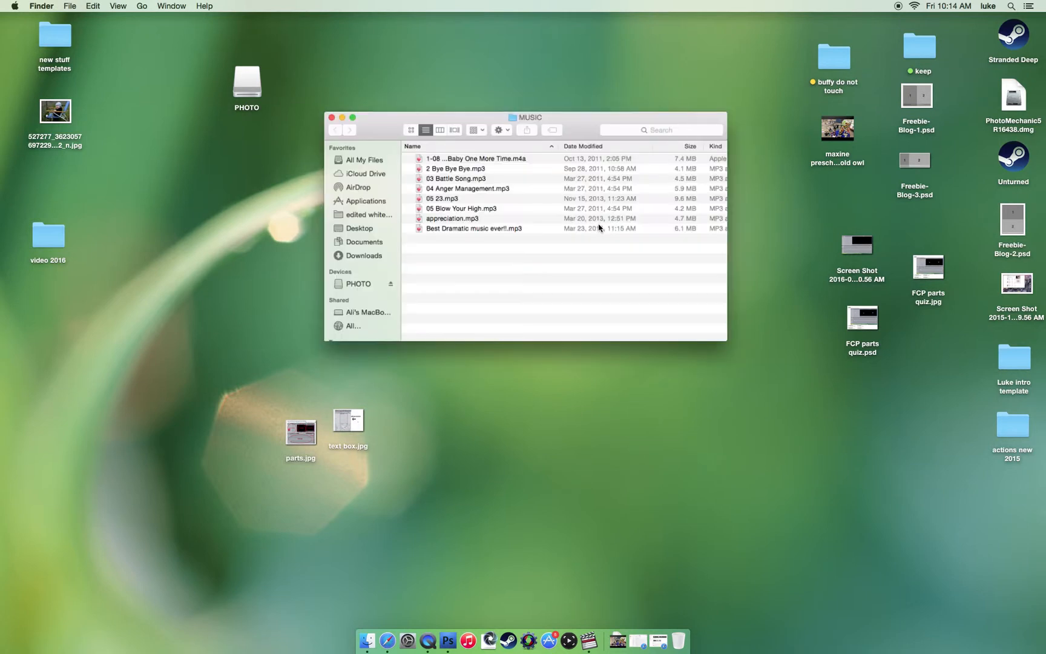
pyautogui.click(332, 117)
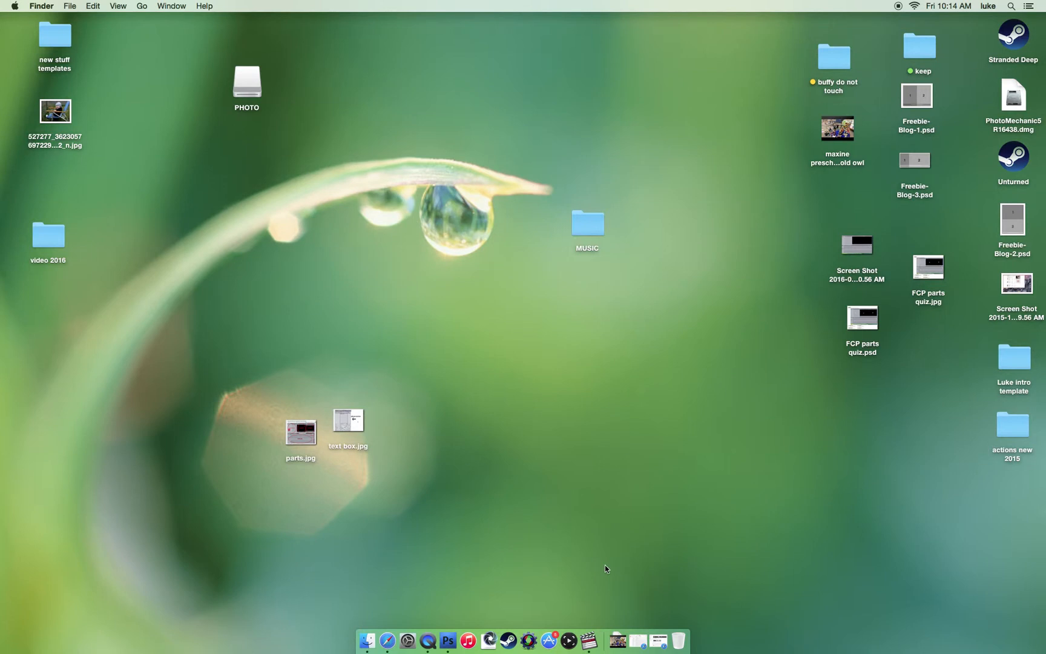
# - Switch to the Final Cut Pro project and reach the File menu's Import choices
pyautogui.click(589, 640)
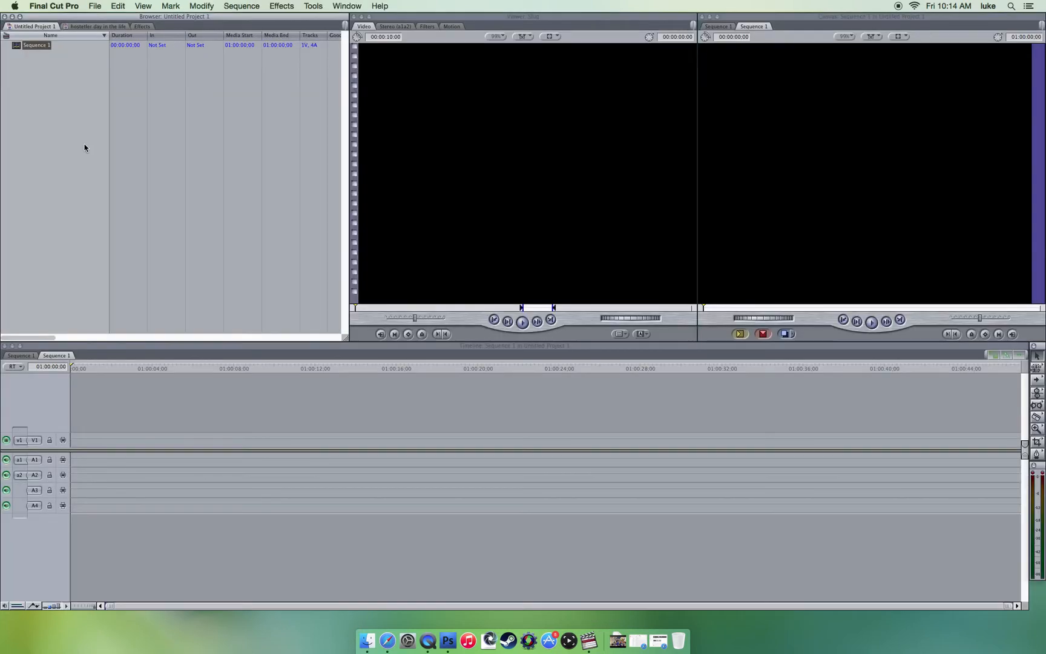
pyautogui.moveTo(79, 138)
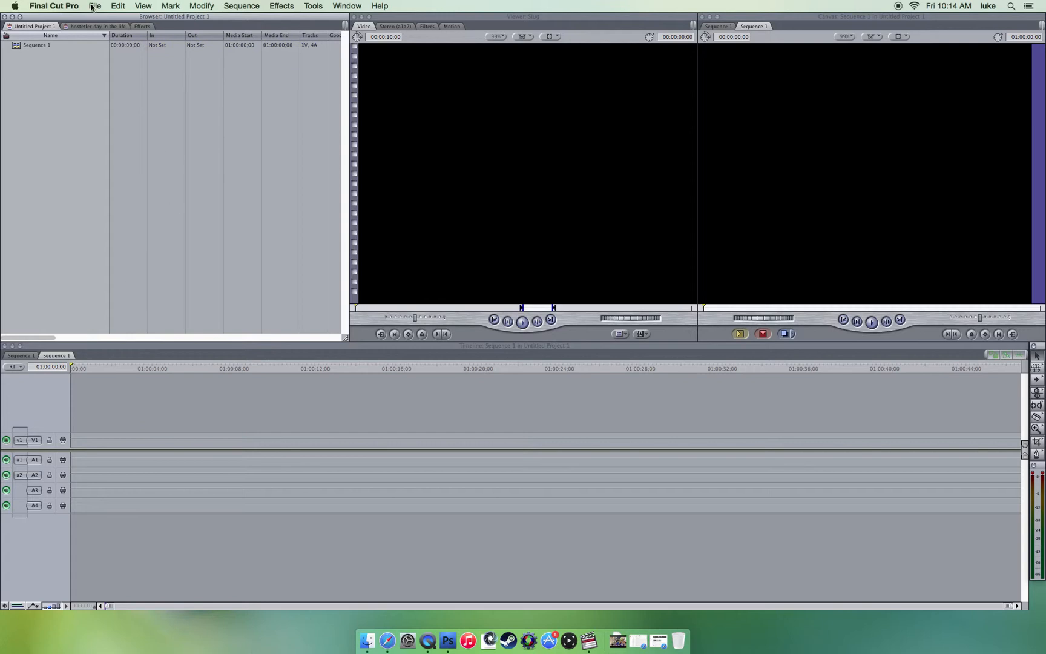
pyautogui.click(97, 8)
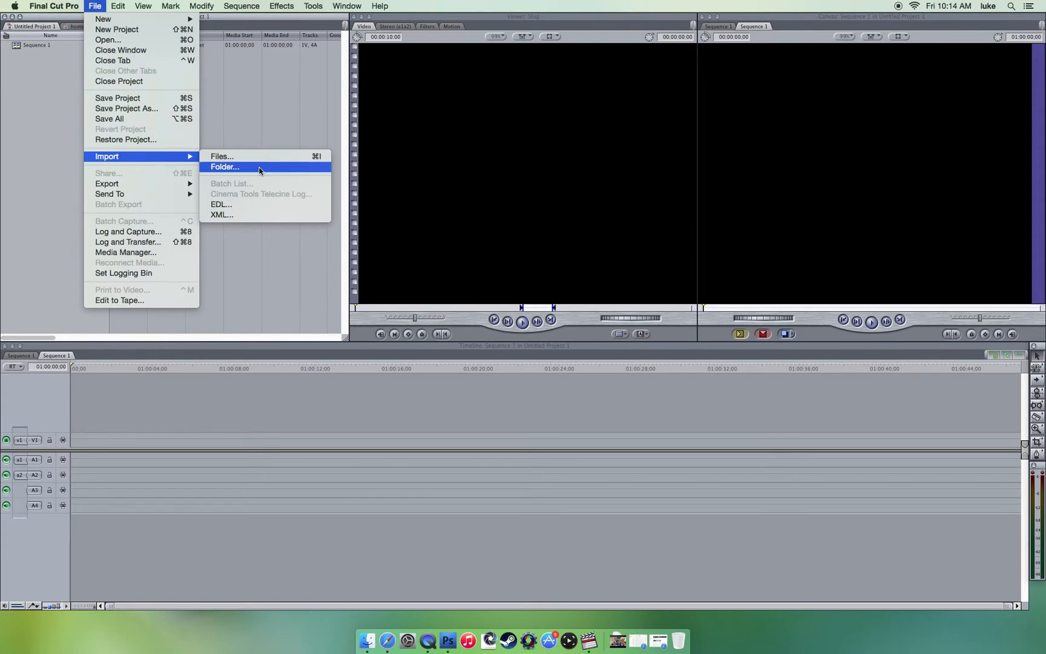
# - Import the MUSIC folder from the Desktop, shown in list view, via Import > Folder
pyautogui.click(225, 167)
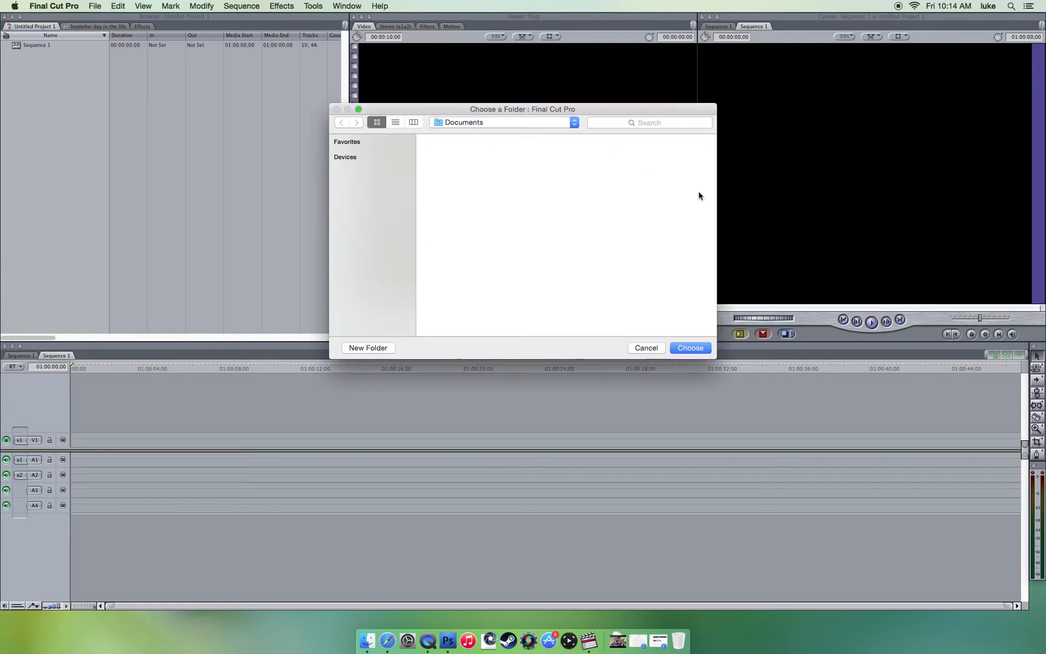
pyautogui.click(371, 211)
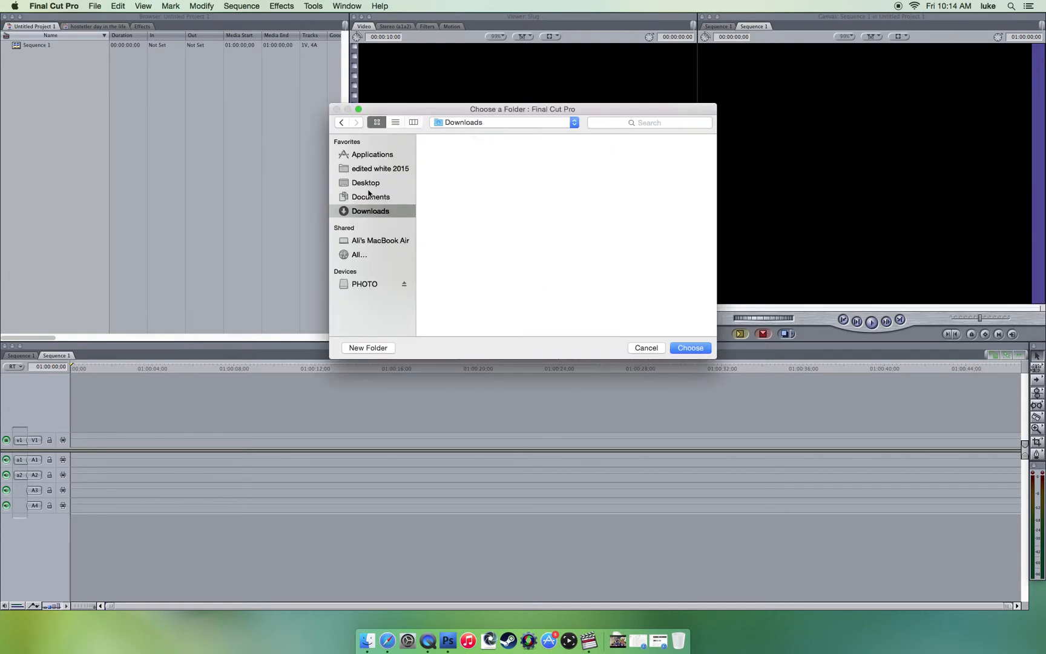
pyautogui.click(366, 183)
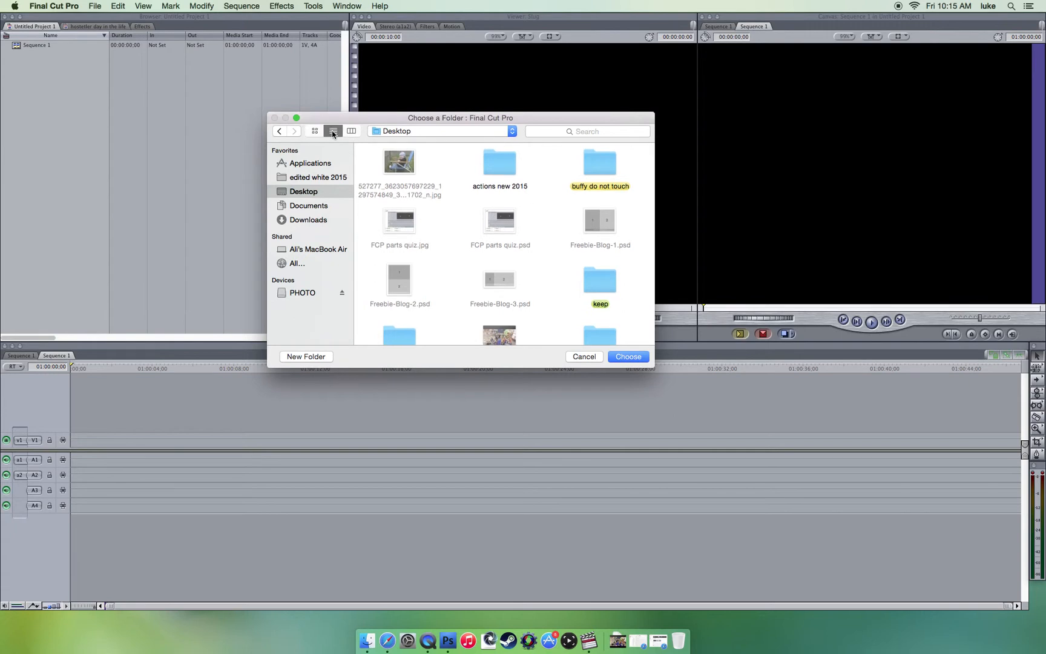
pyautogui.click(333, 131)
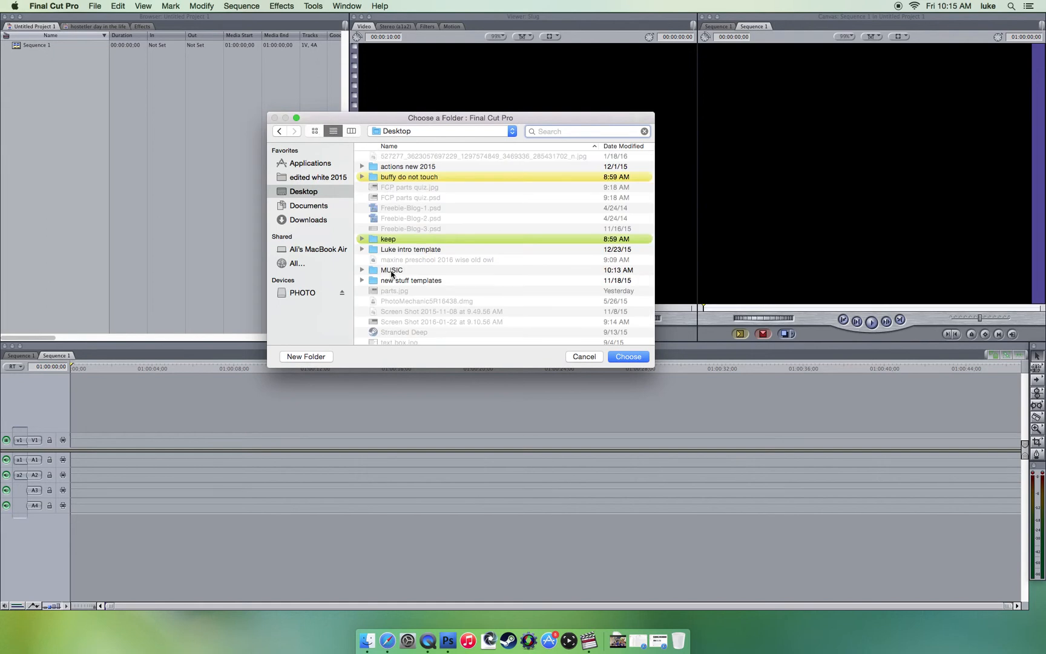
pyautogui.click(392, 270)
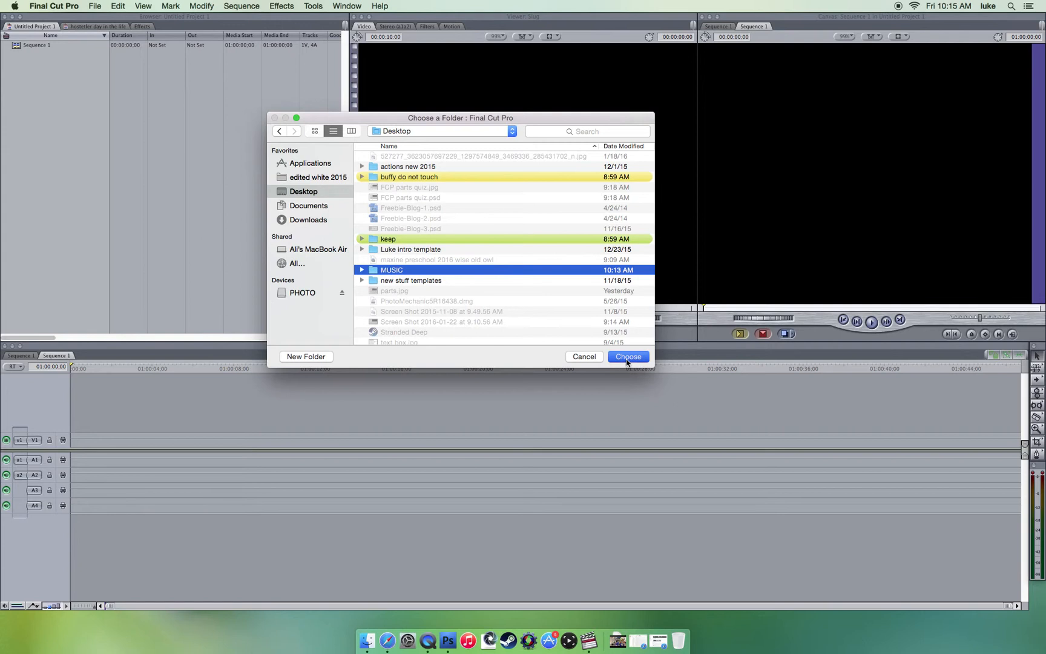
pyautogui.click(629, 357)
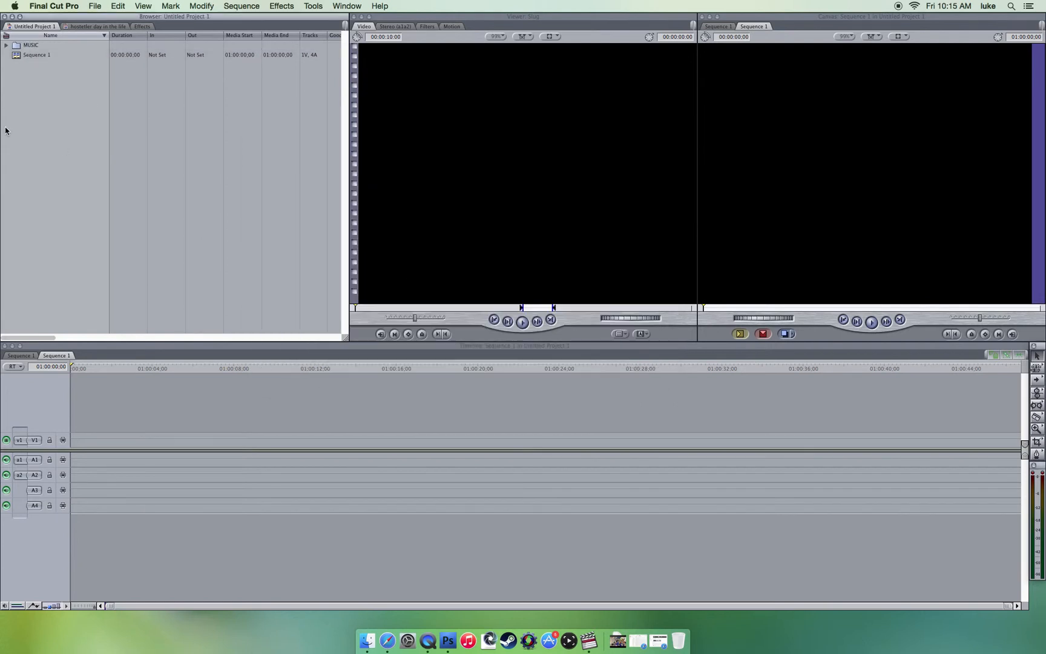
pyautogui.moveTo(31, 91)
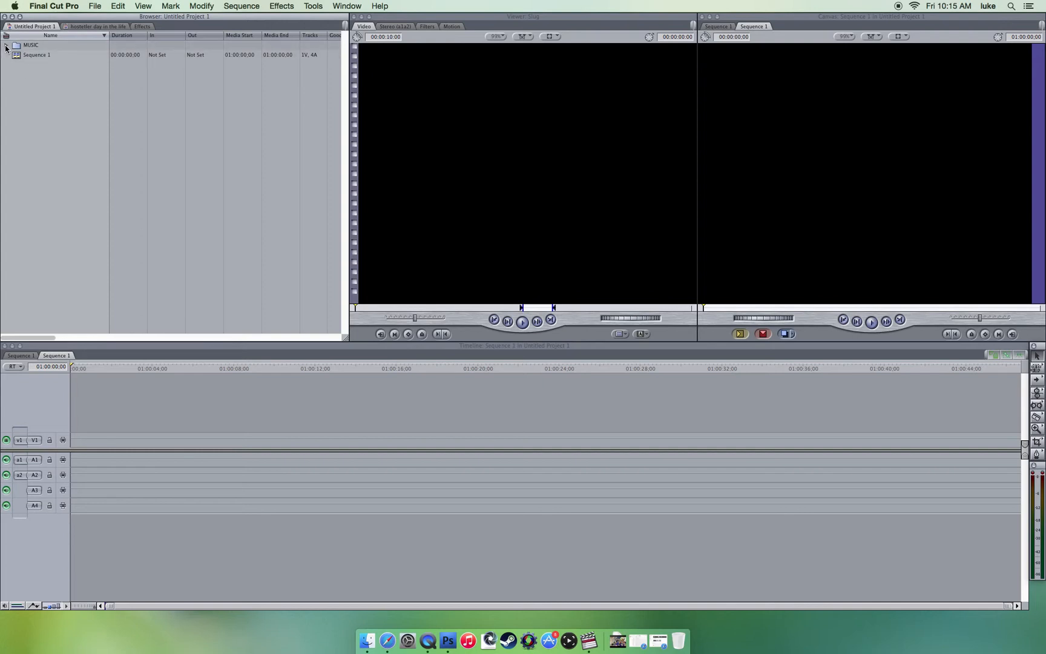
# - Expand the MUSIC bin in the Browser and select 04 Anger Management.mp3
pyautogui.click(10, 46)
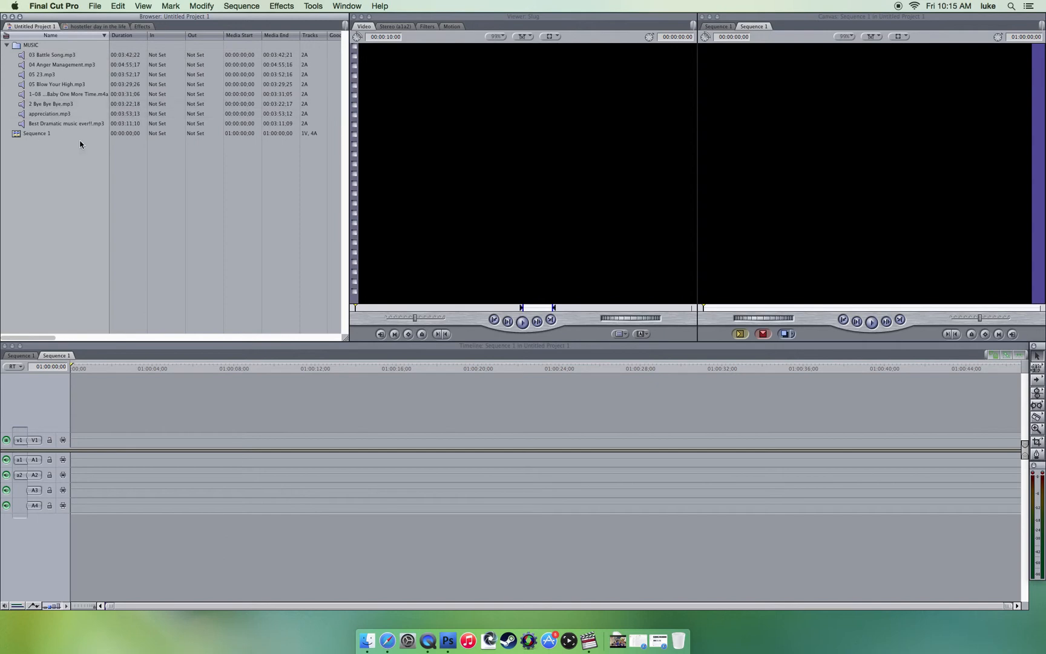
pyautogui.moveTo(520, 189)
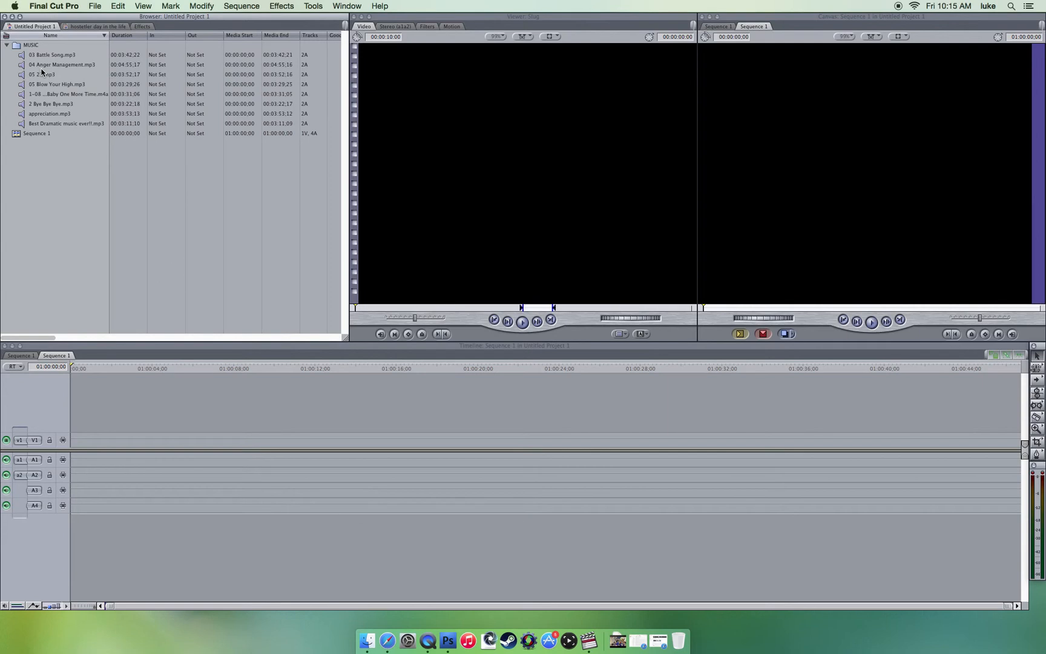
pyautogui.click(55, 63)
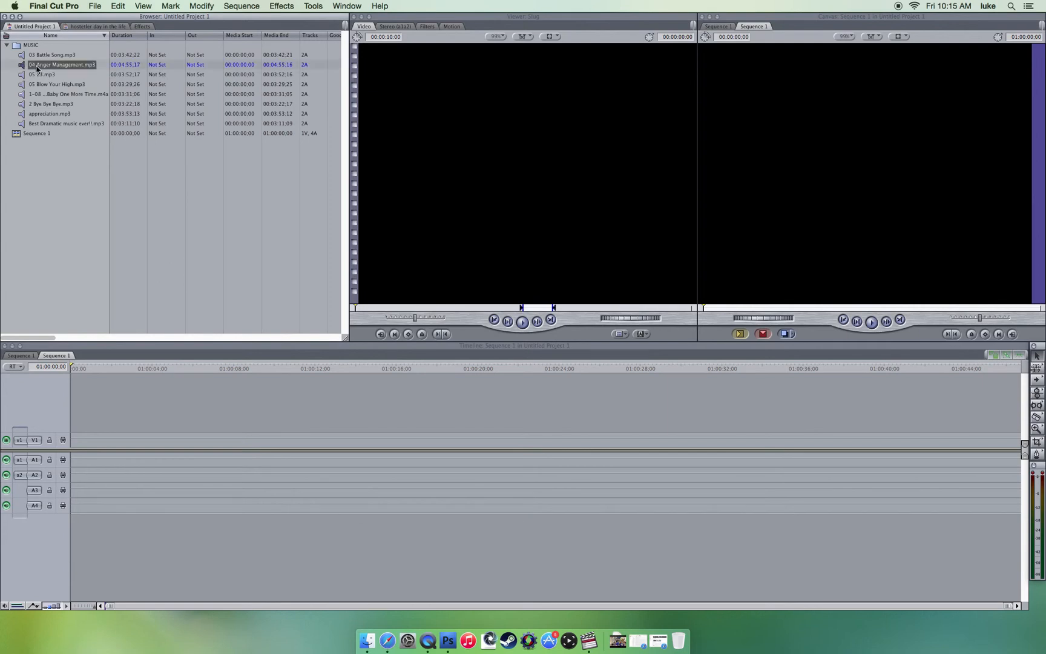
# - Load 04 Anger Management.mp3 into the Viewer to show its waveform
pyautogui.doubleClick(54, 63)
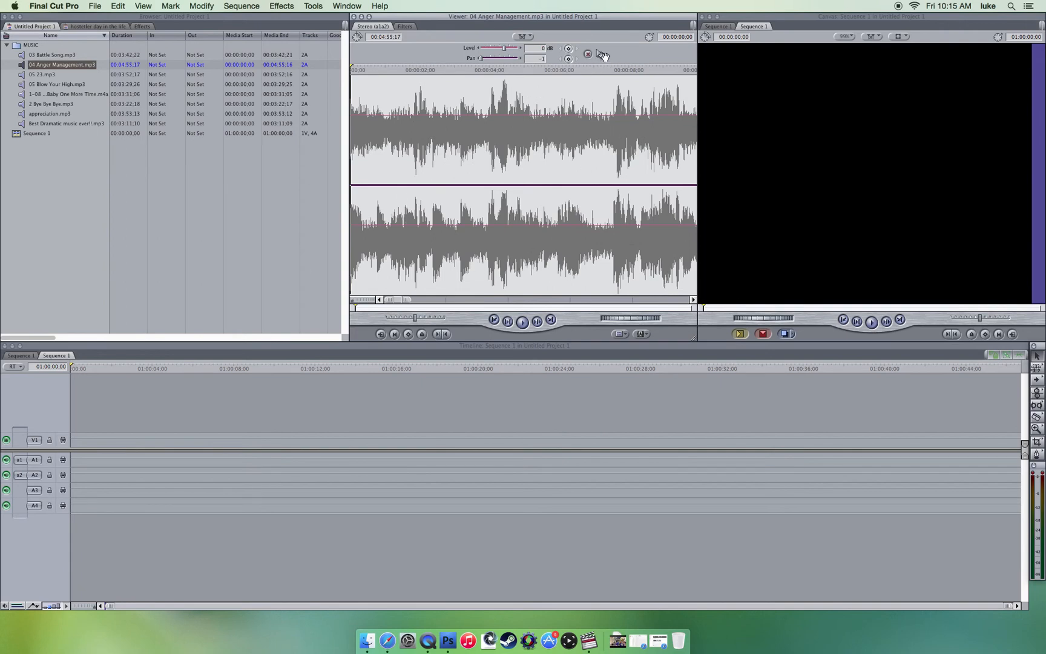
pyautogui.moveTo(603, 63)
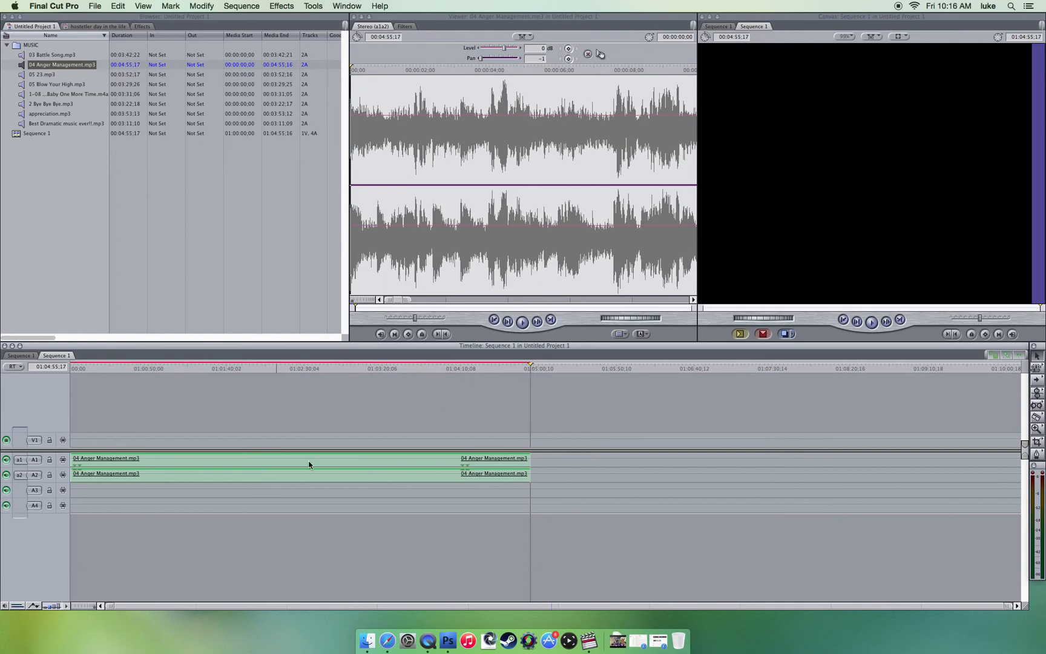
# - Place the song on tracks A1/A2 in the Timeline and reach the Sequence render options
pyautogui.click(308, 366)
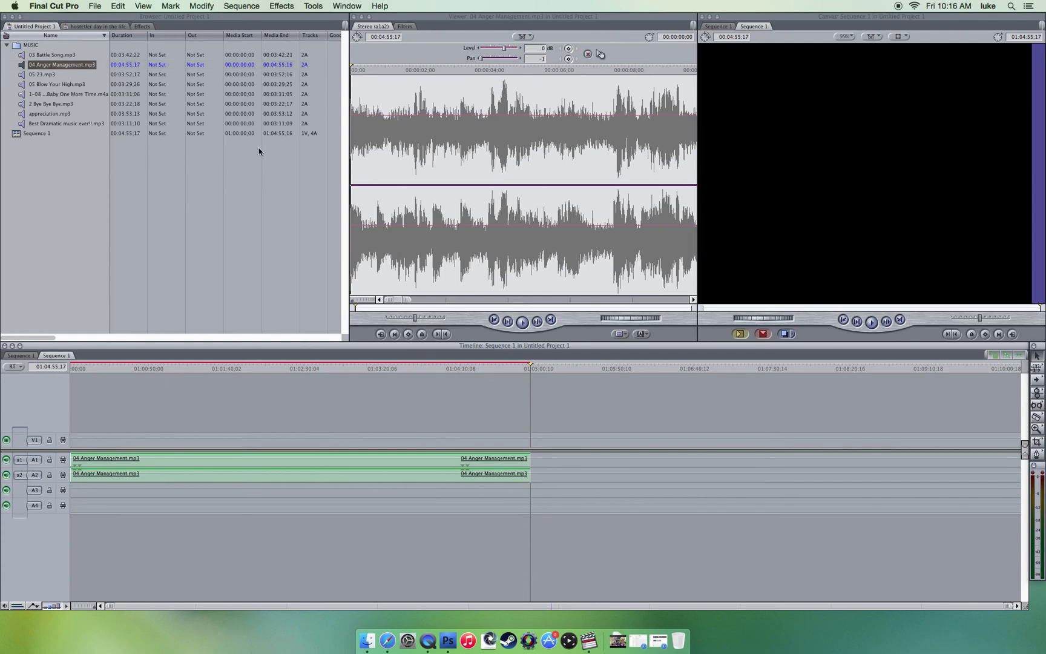
pyautogui.moveTo(123, 444)
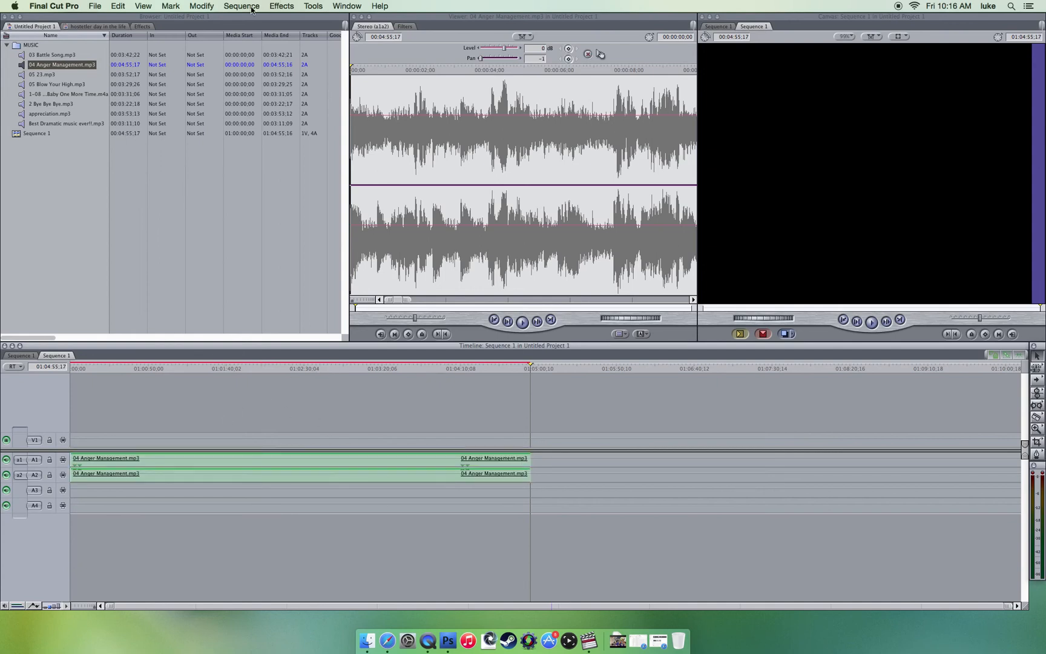
pyautogui.click(242, 6)
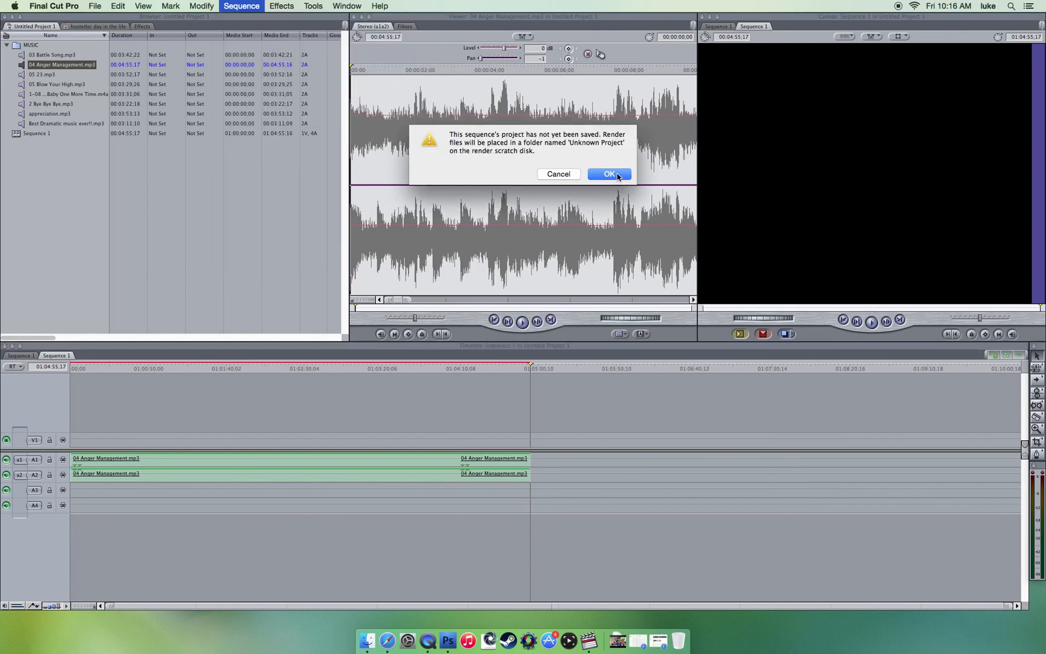
# - Accept the unsaved-project warning with OK so the audio render proceeds
pyautogui.click(609, 175)
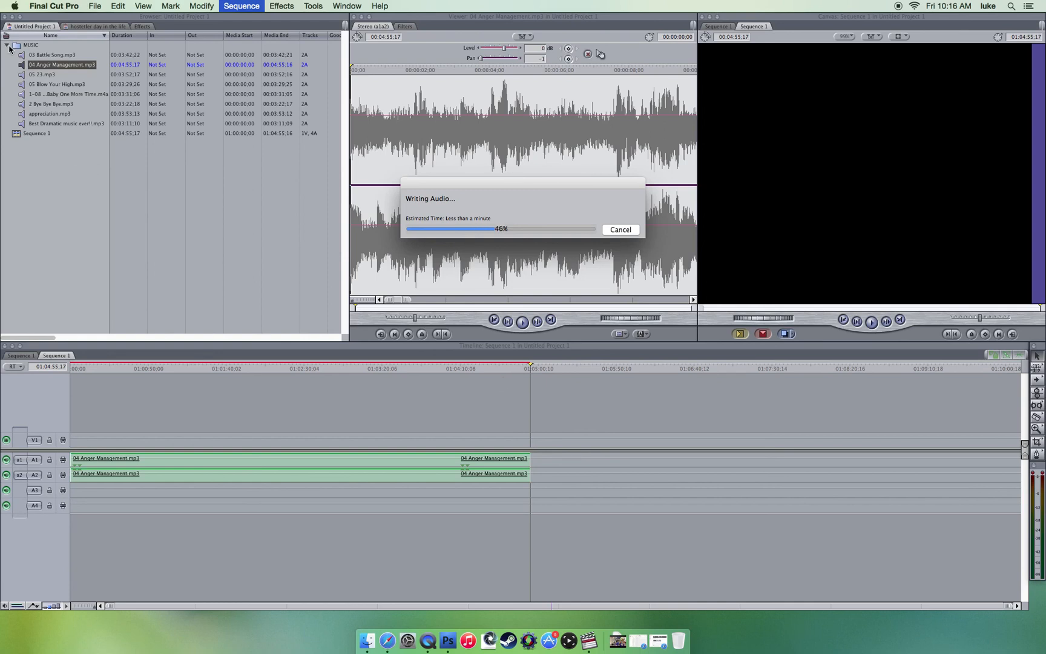
pyautogui.moveTo(189, 225)
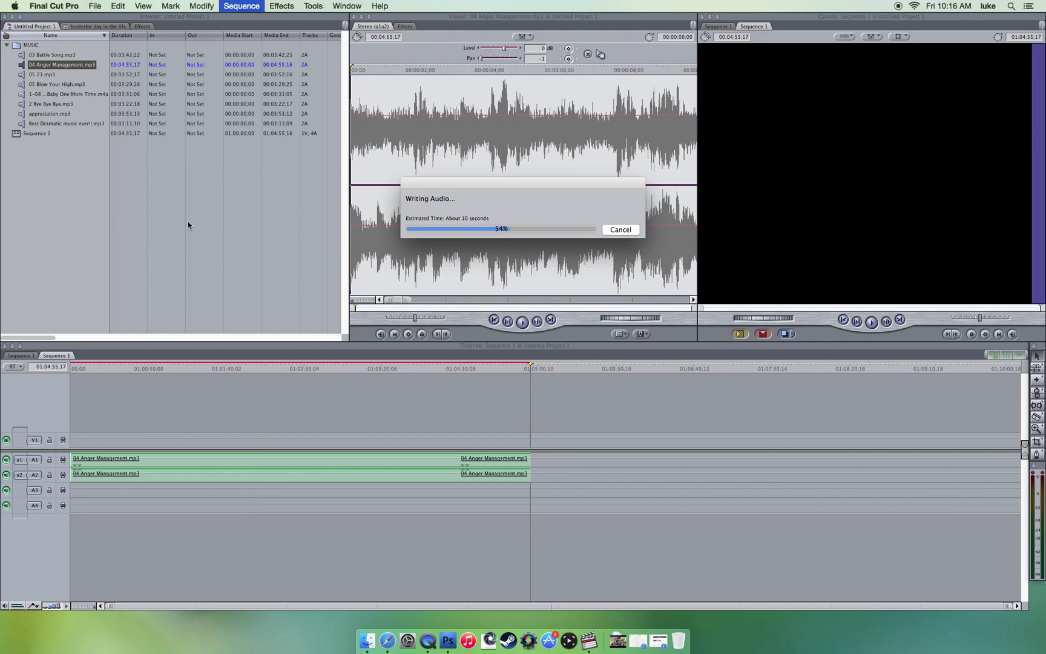
pyautogui.moveTo(119, 177)
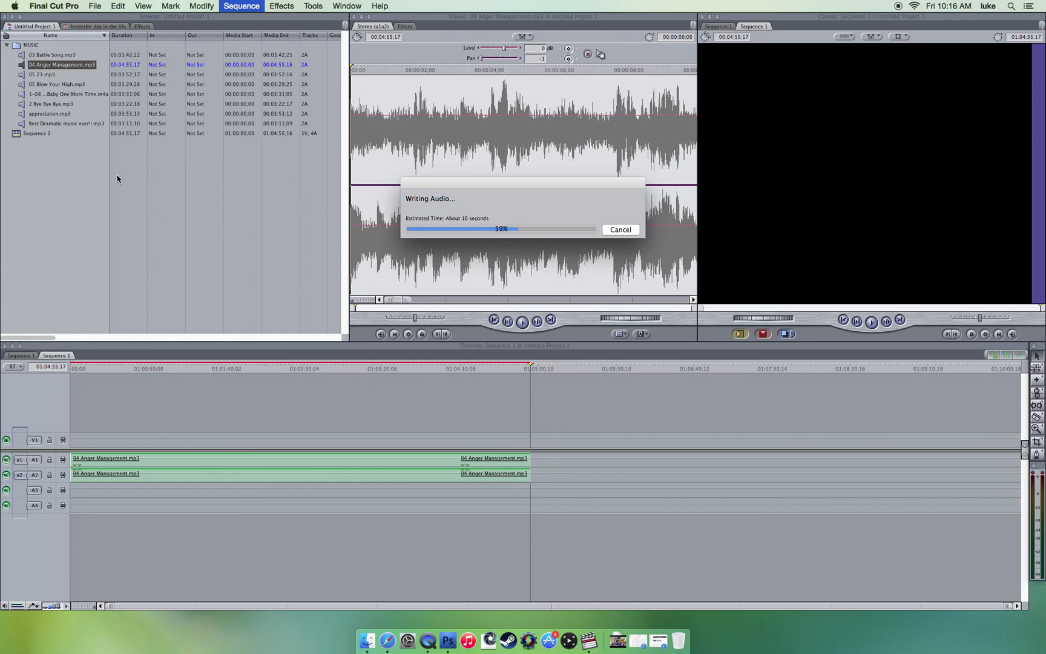